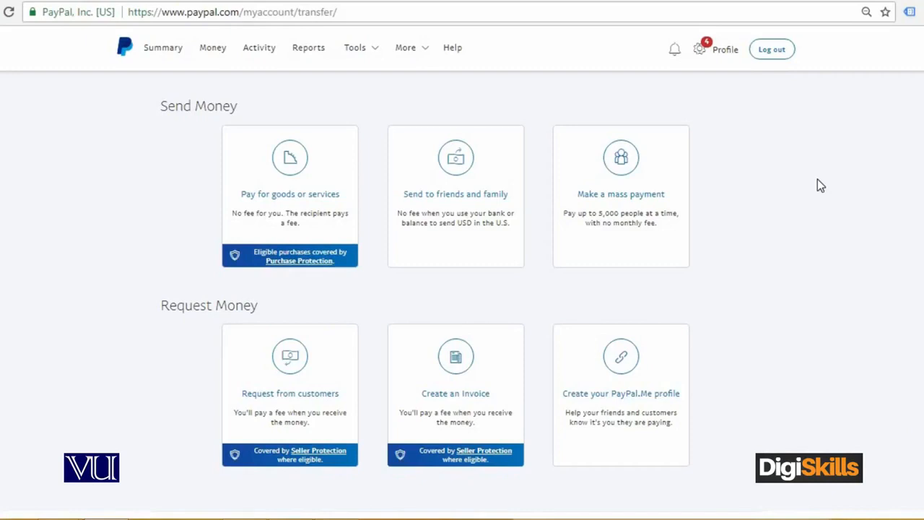
mouse_move(46, 323)
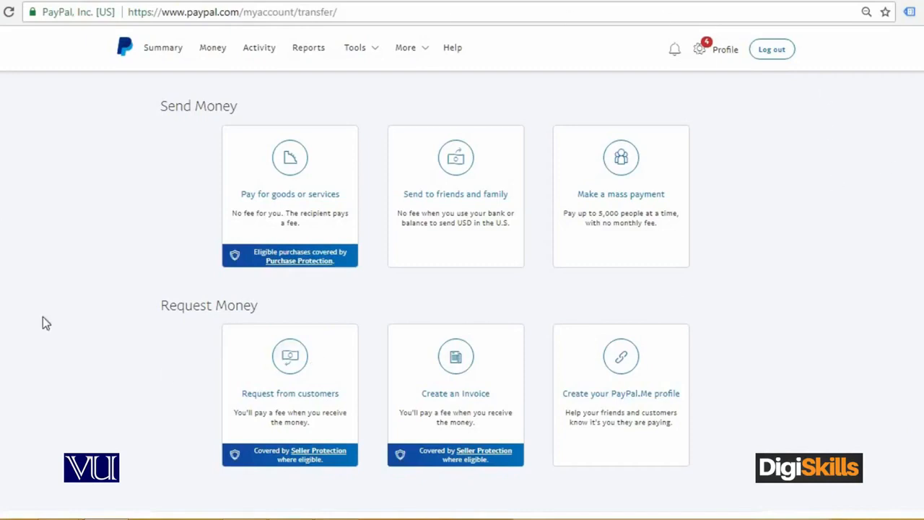
mouse_move(231, 57)
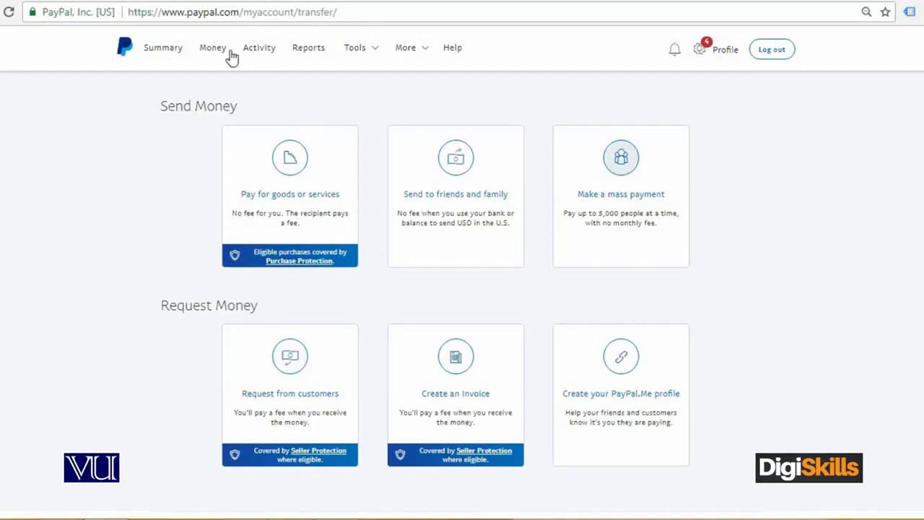
mouse_move(161, 48)
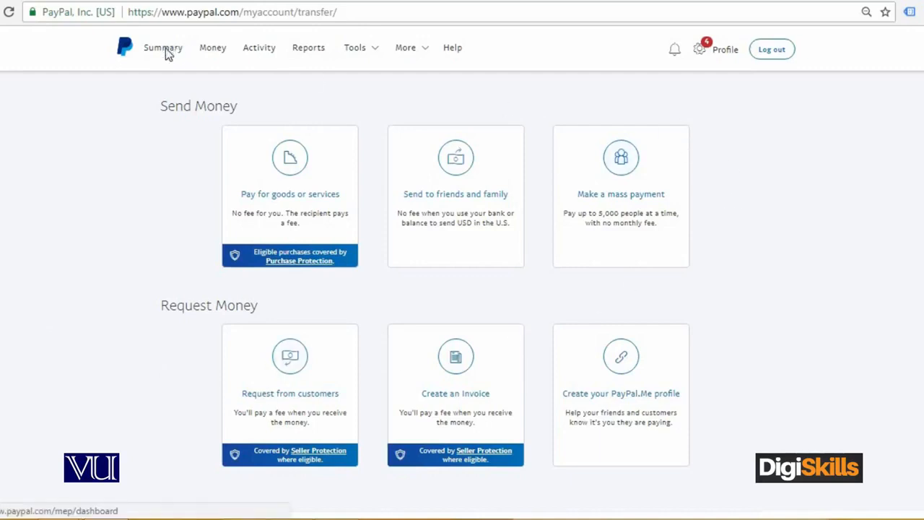
Return to the PayPal Summary dashboard showing a $0.00 USD balance and no recent transactions.
left_click(162, 47)
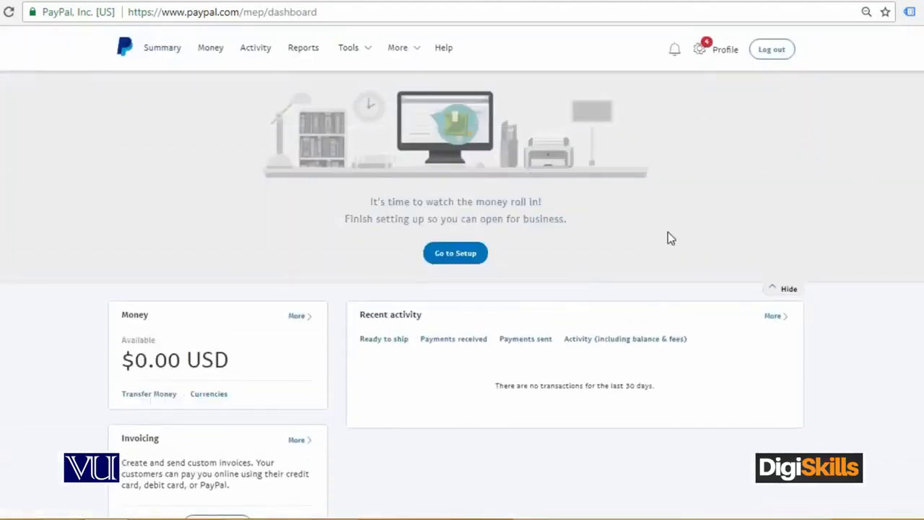
mouse_move(640, 208)
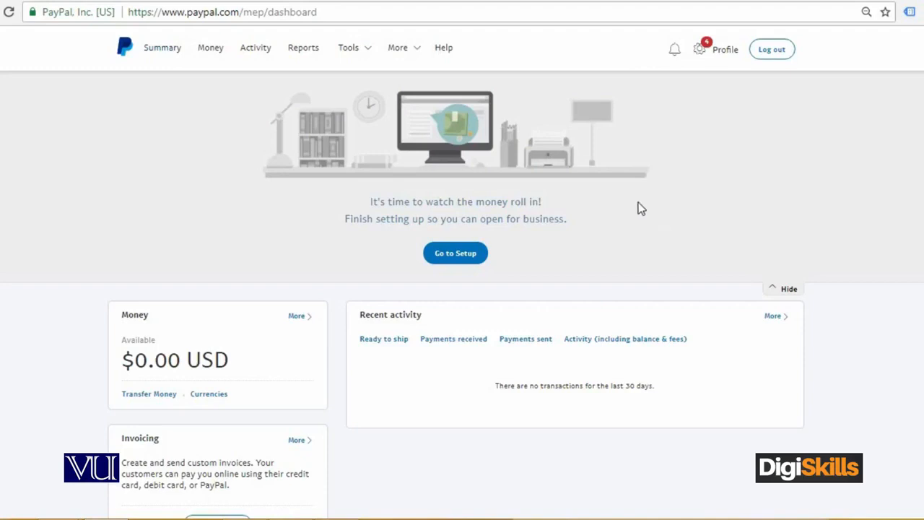
left_click(348, 48)
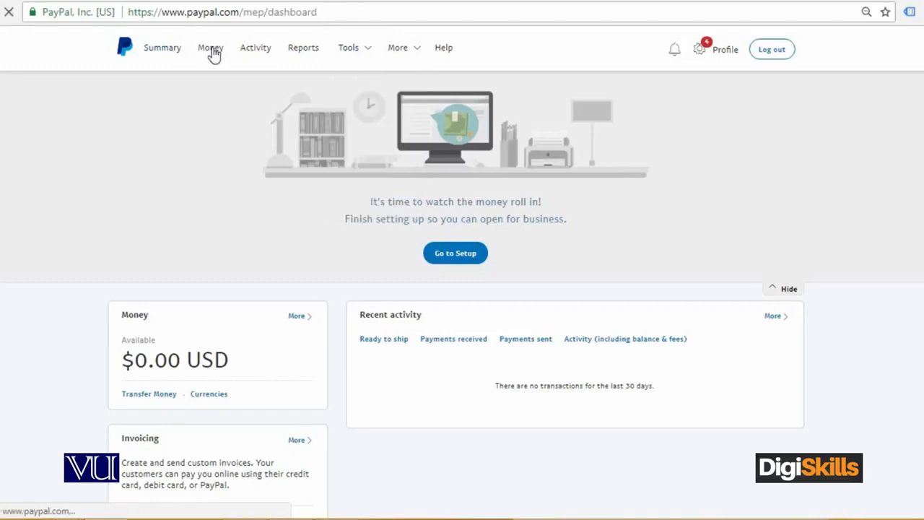
Review the Money balance overview and the bank transfer form, then dismiss the form.
left_click(211, 46)
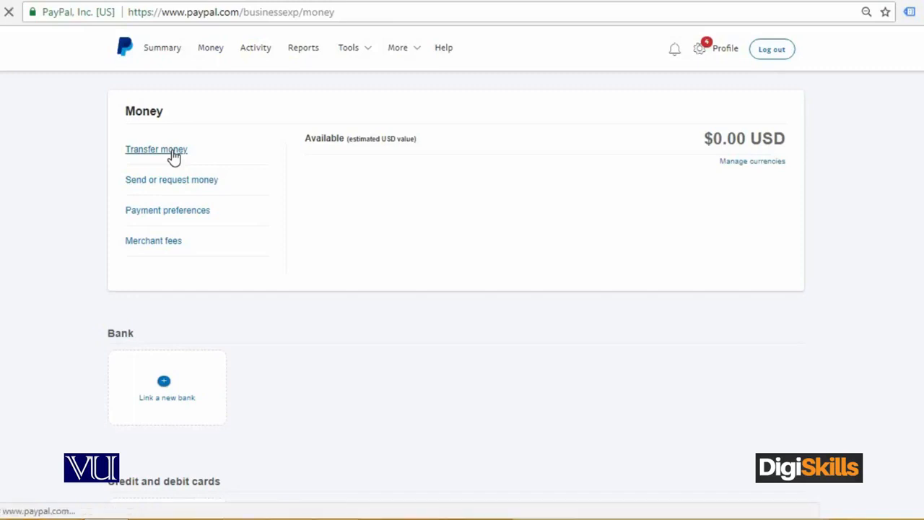
left_click(156, 148)
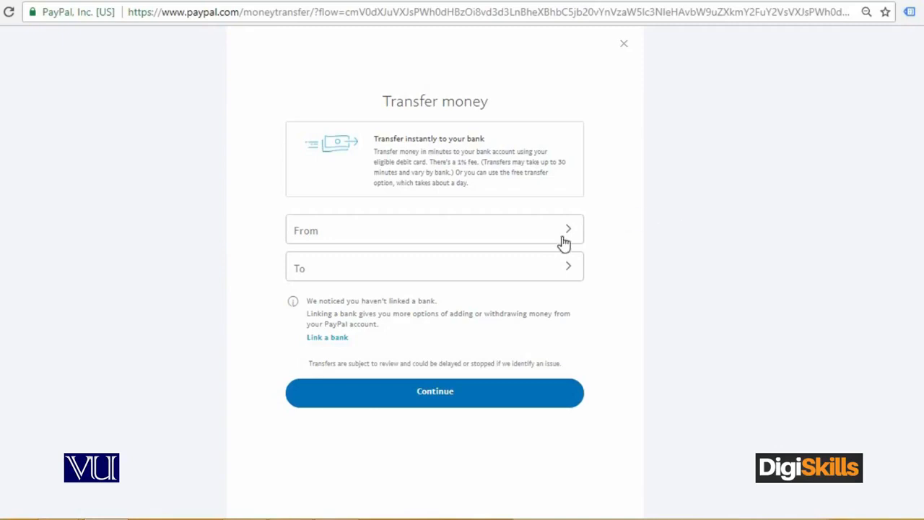
left_click(434, 230)
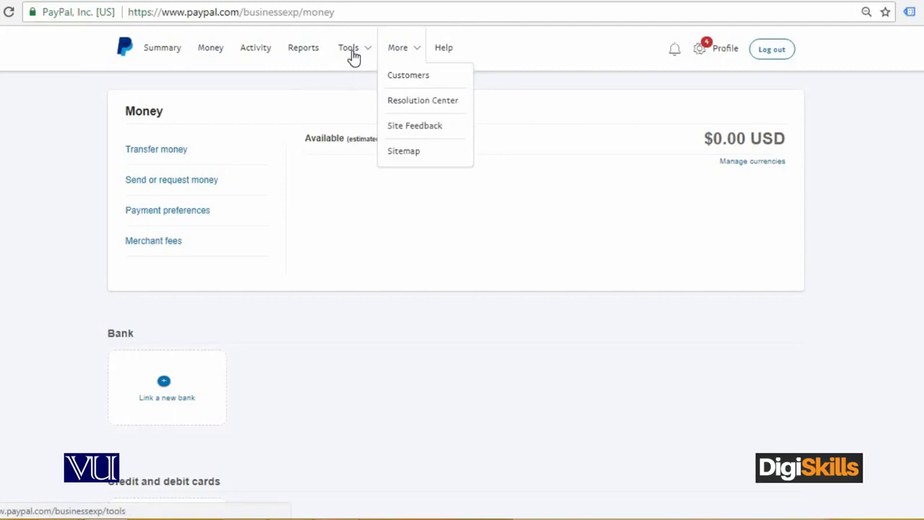
Go to the Send Money / Request Money options page via Tools.
left_click(171, 179)
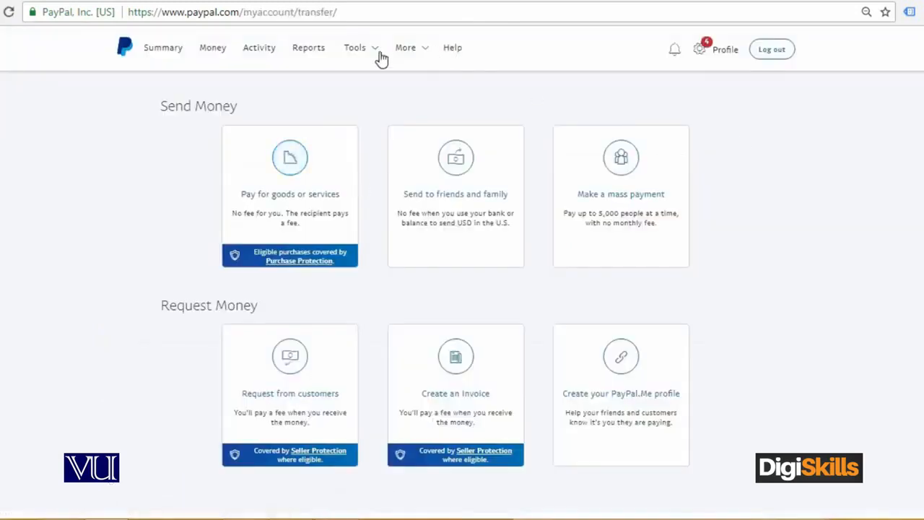
left_click(355, 48)
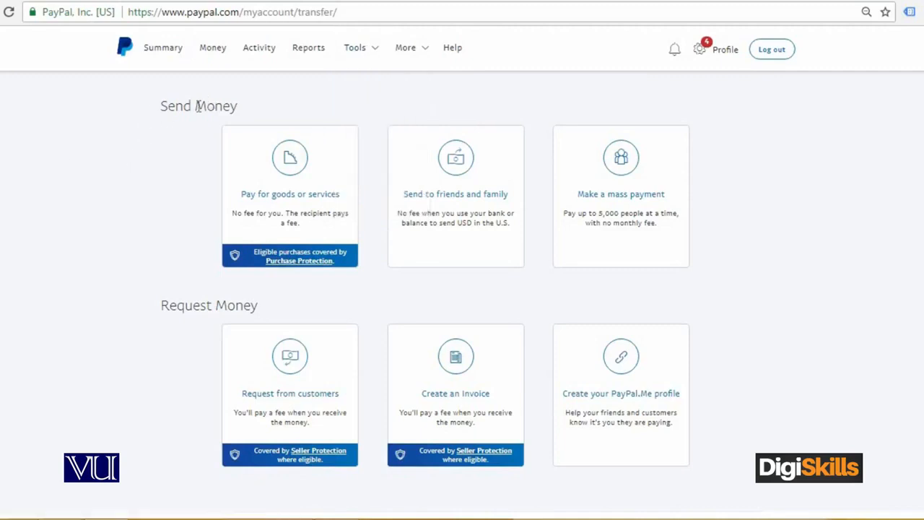
mouse_move(192, 192)
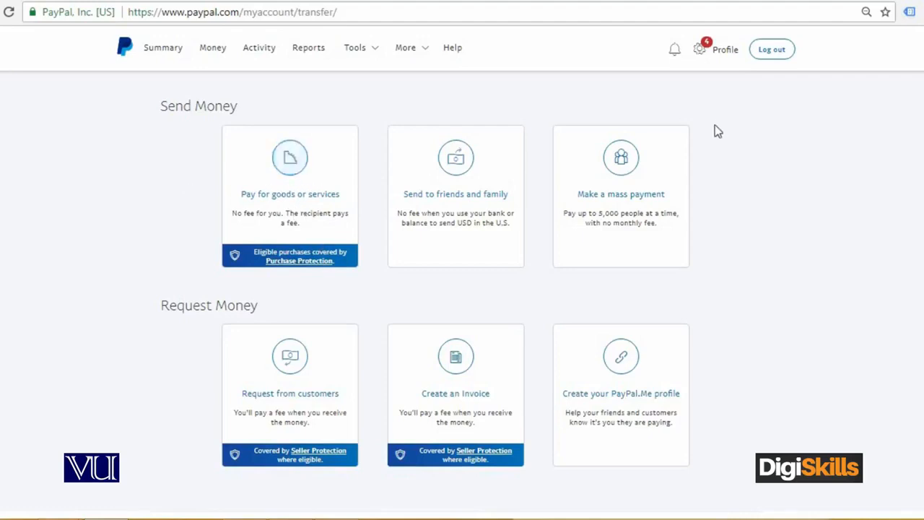
mouse_move(456, 157)
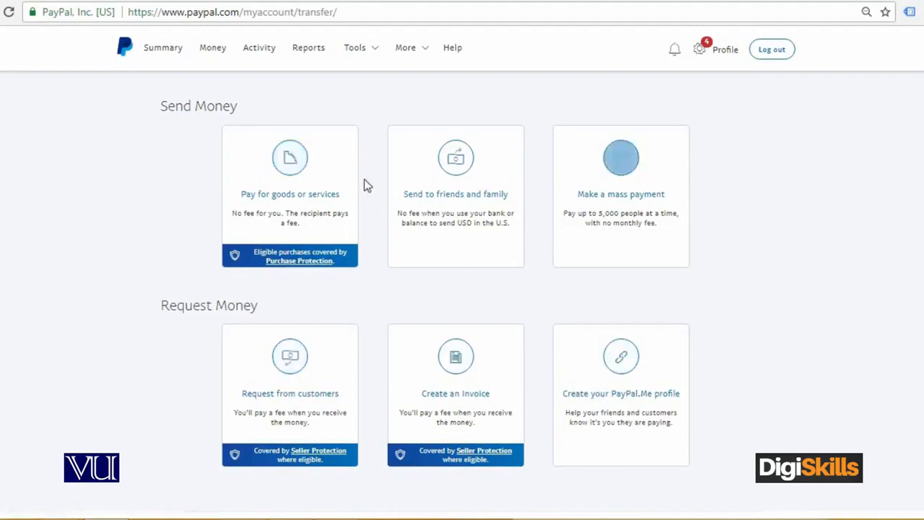
Start a Pay for goods or services payment and enter the recipient's email.
left_click(288, 193)
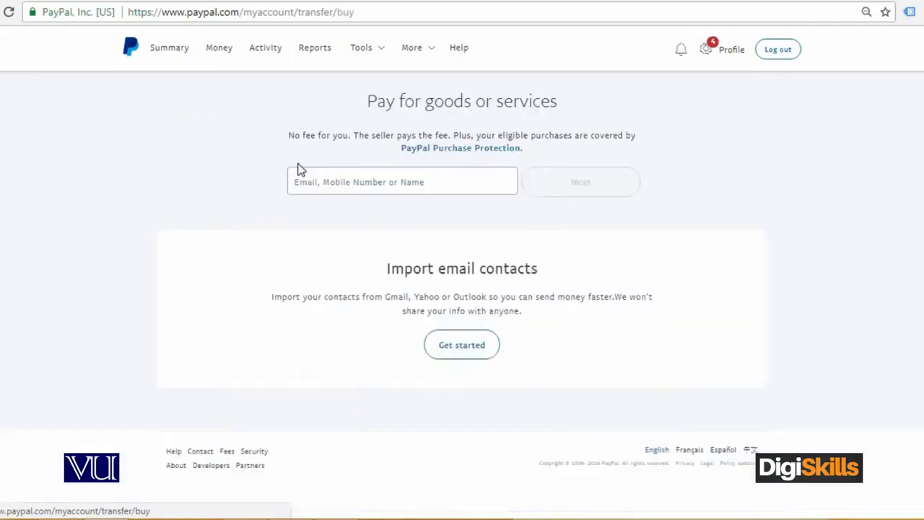
left_click(401, 181)
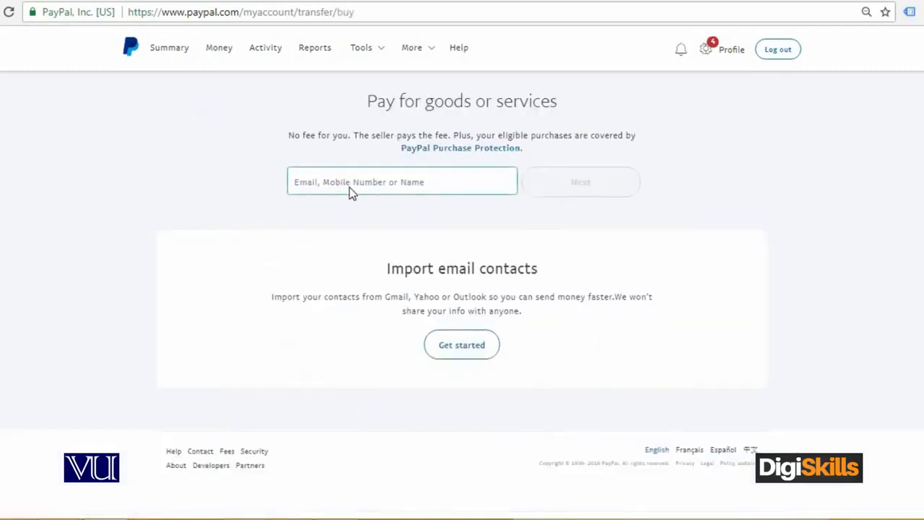
left_click(401, 182)
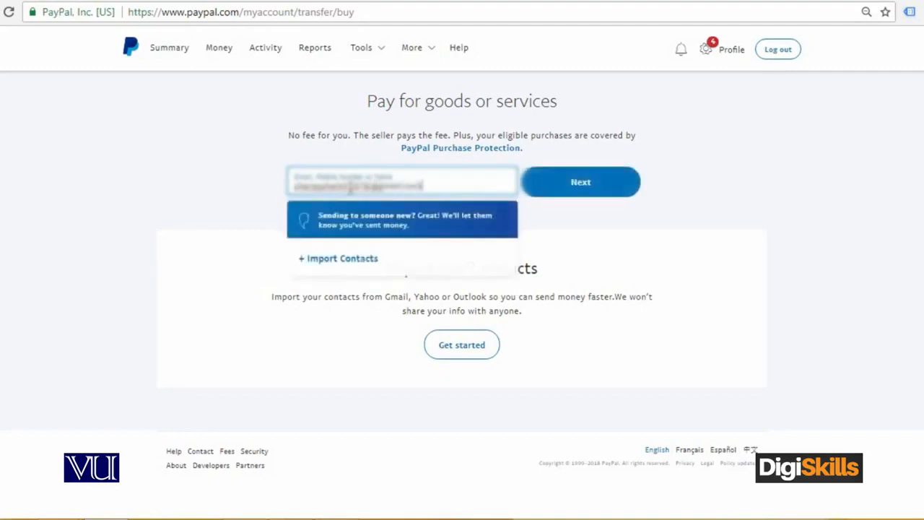
left_click(581, 182)
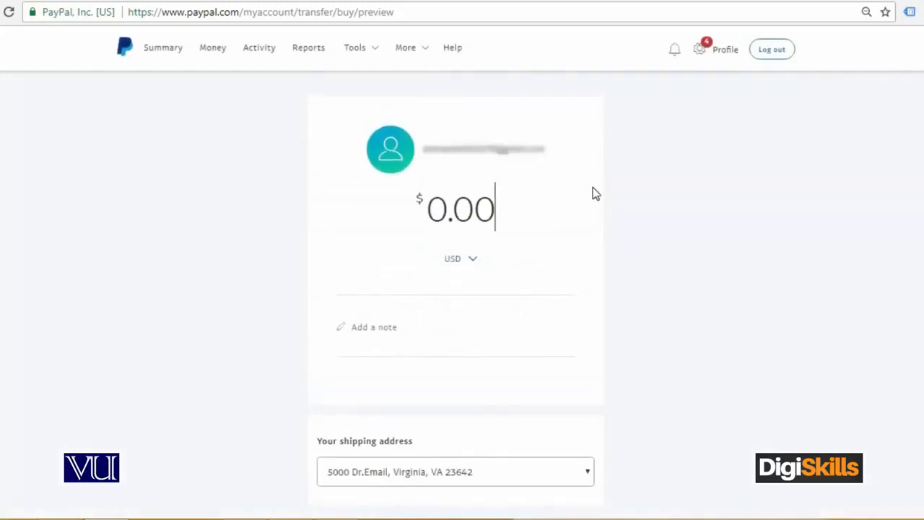
mouse_move(684, 219)
type("10")
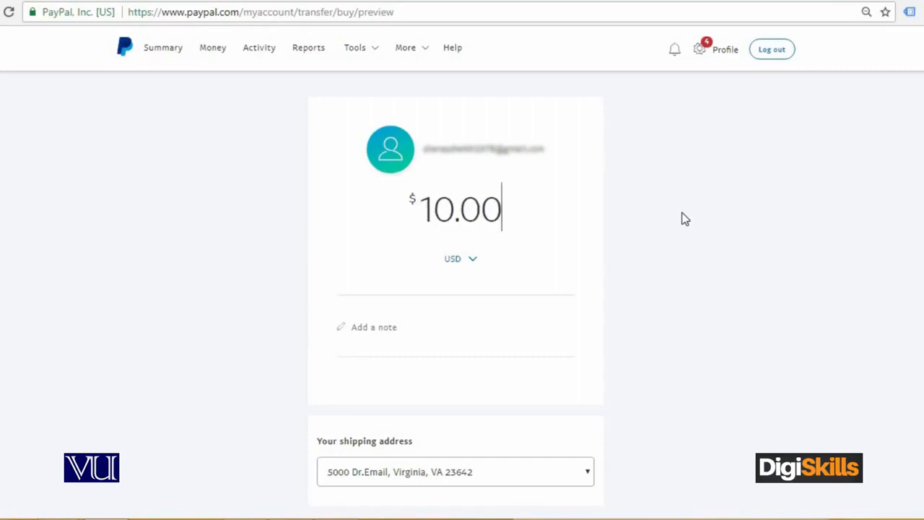
Set the payment amount to $10.00 USD and reach the Continue button.
scroll("down", 3)
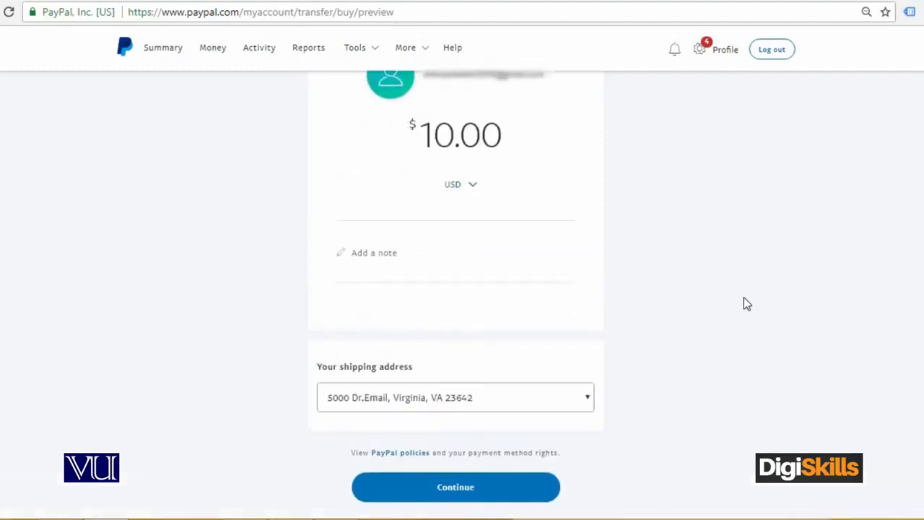
left_click(455, 397)
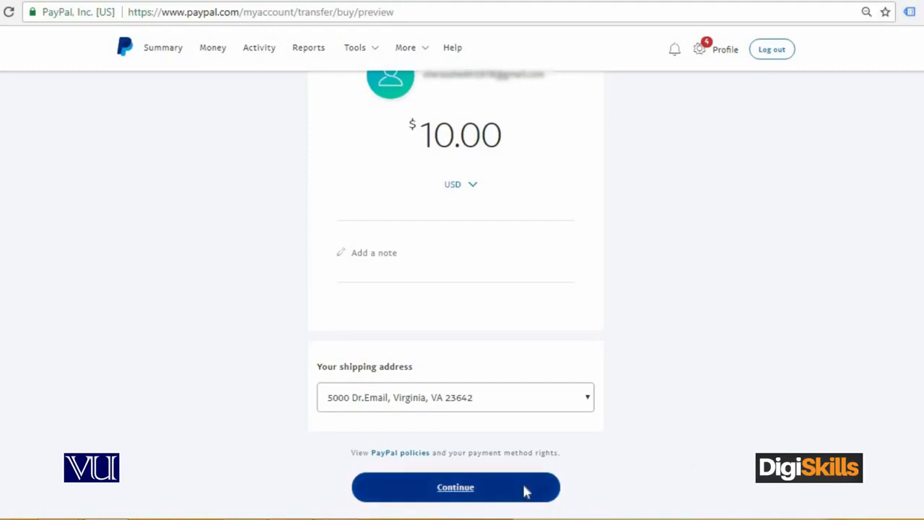
Continue the $10.00 USD payment to the preview asking for a payment method to be added.
left_click(455, 488)
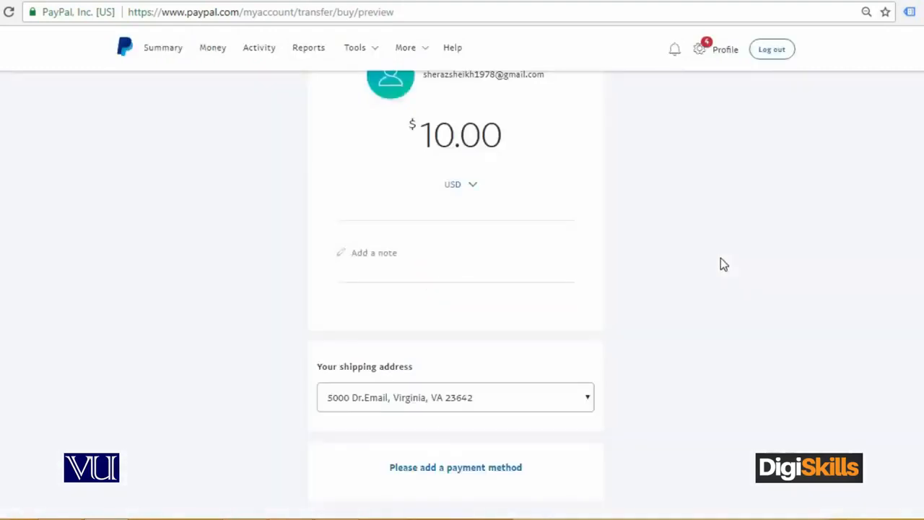
scroll("down", 3)
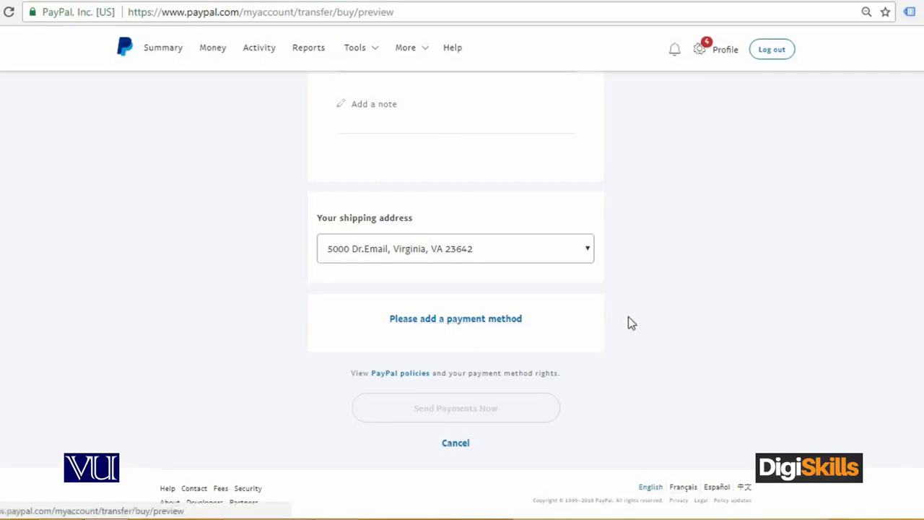
mouse_move(652, 323)
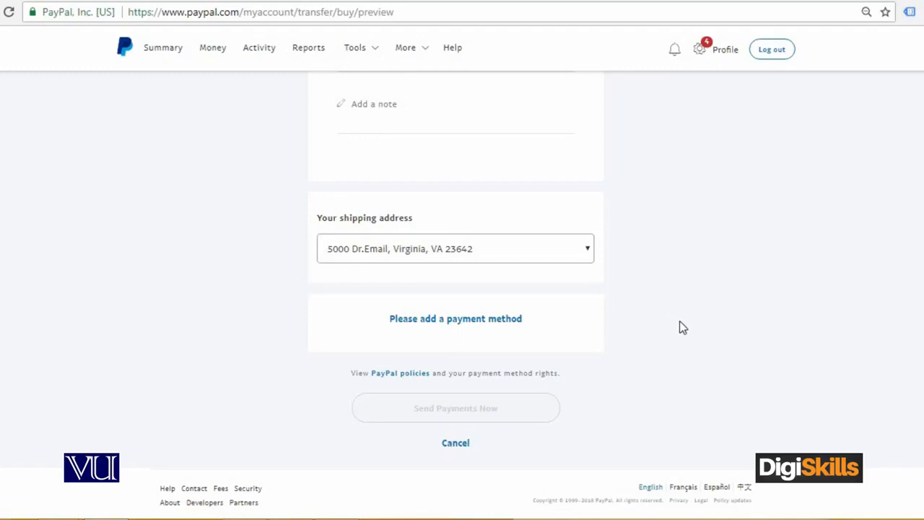
mouse_move(618, 323)
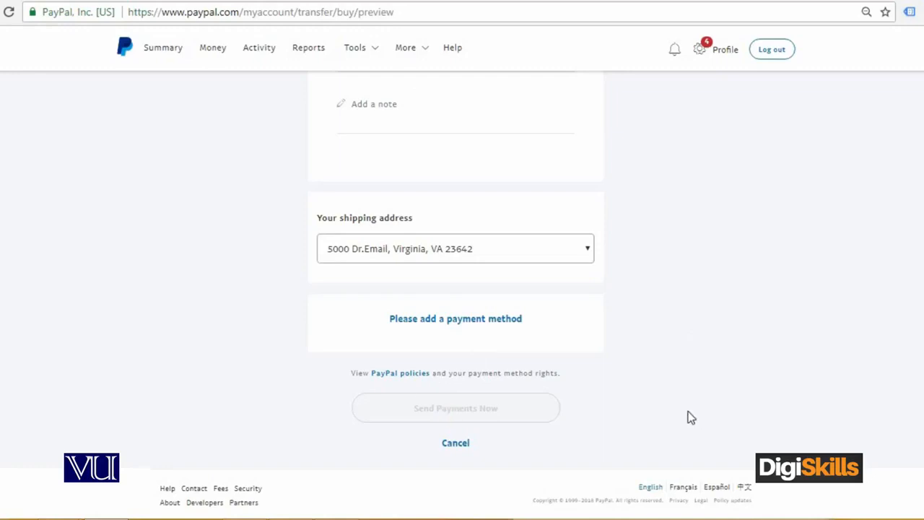
mouse_move(537, 339)
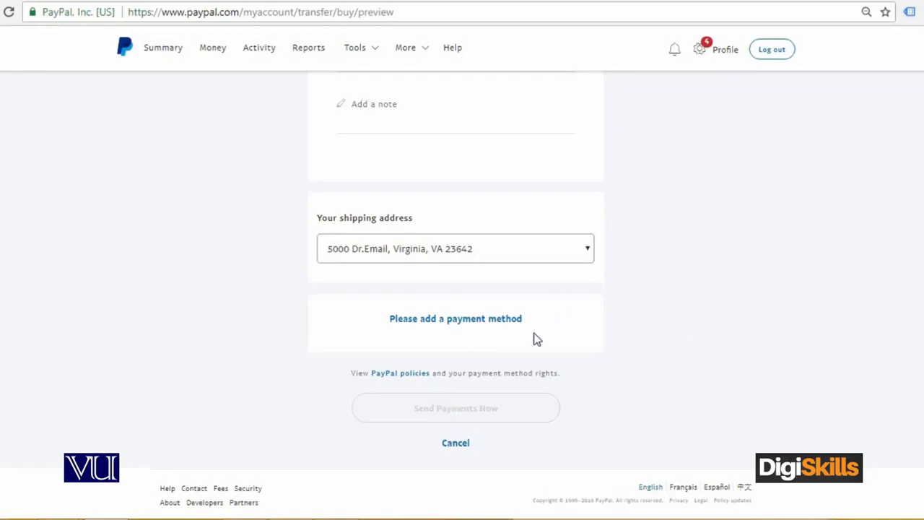
mouse_move(577, 341)
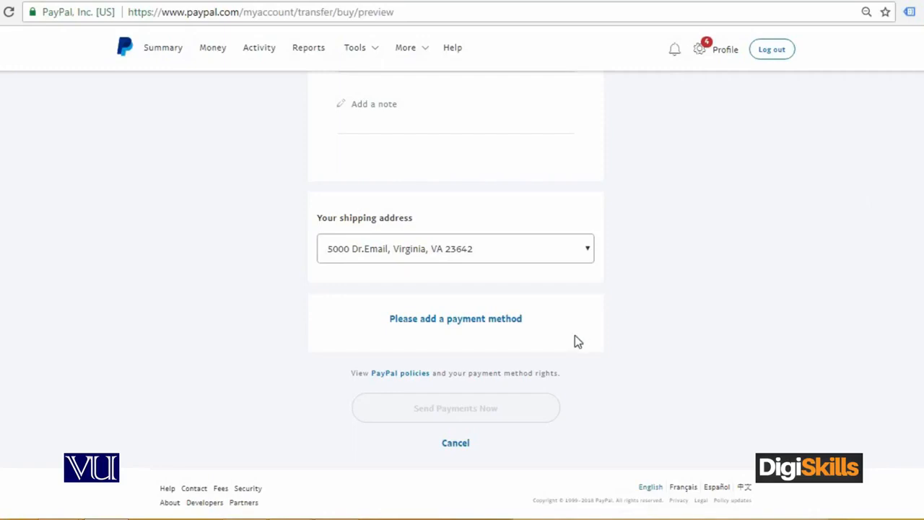
mouse_move(531, 361)
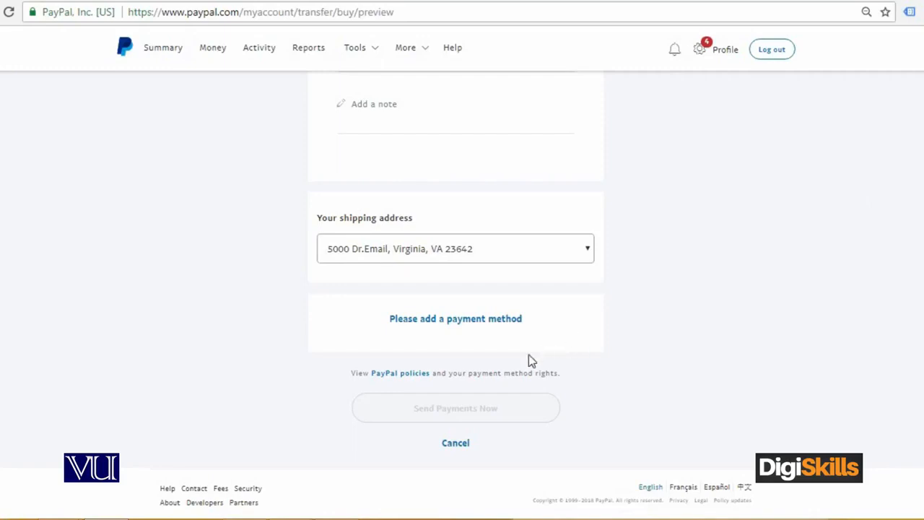
mouse_move(450, 351)
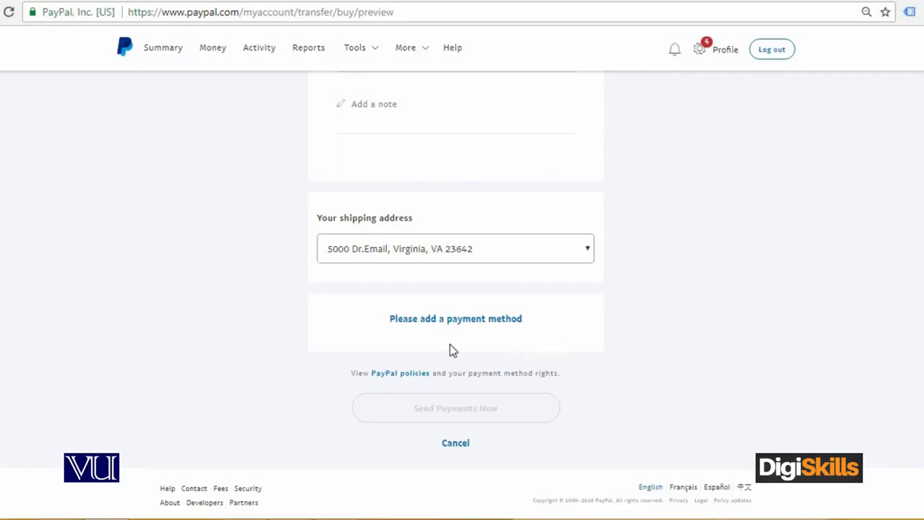
mouse_move(754, 351)
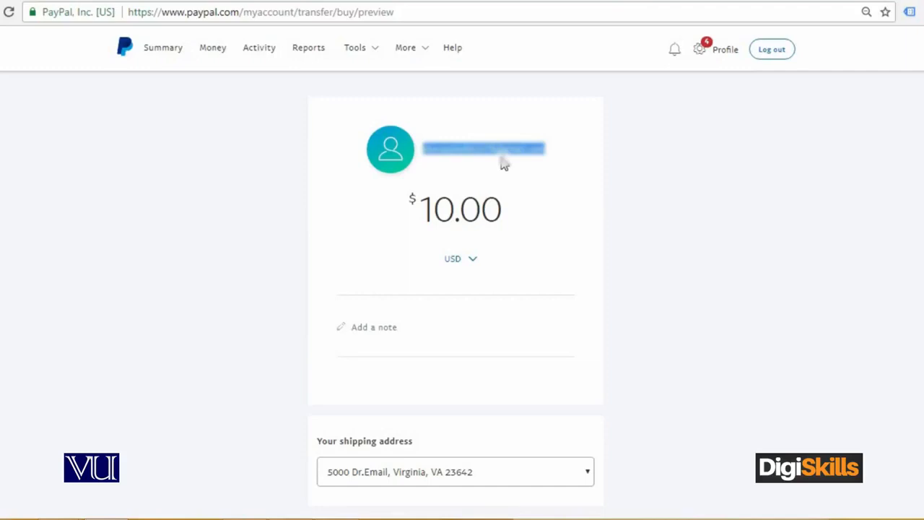
mouse_move(555, 182)
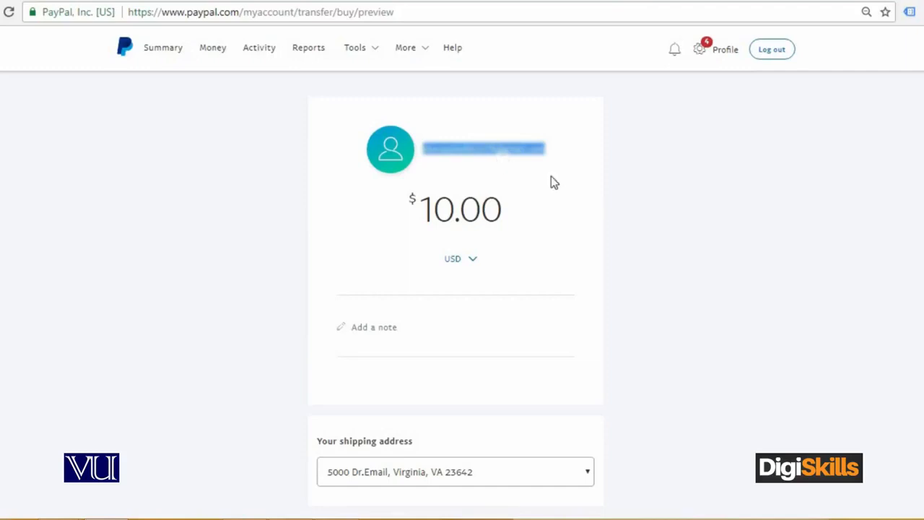